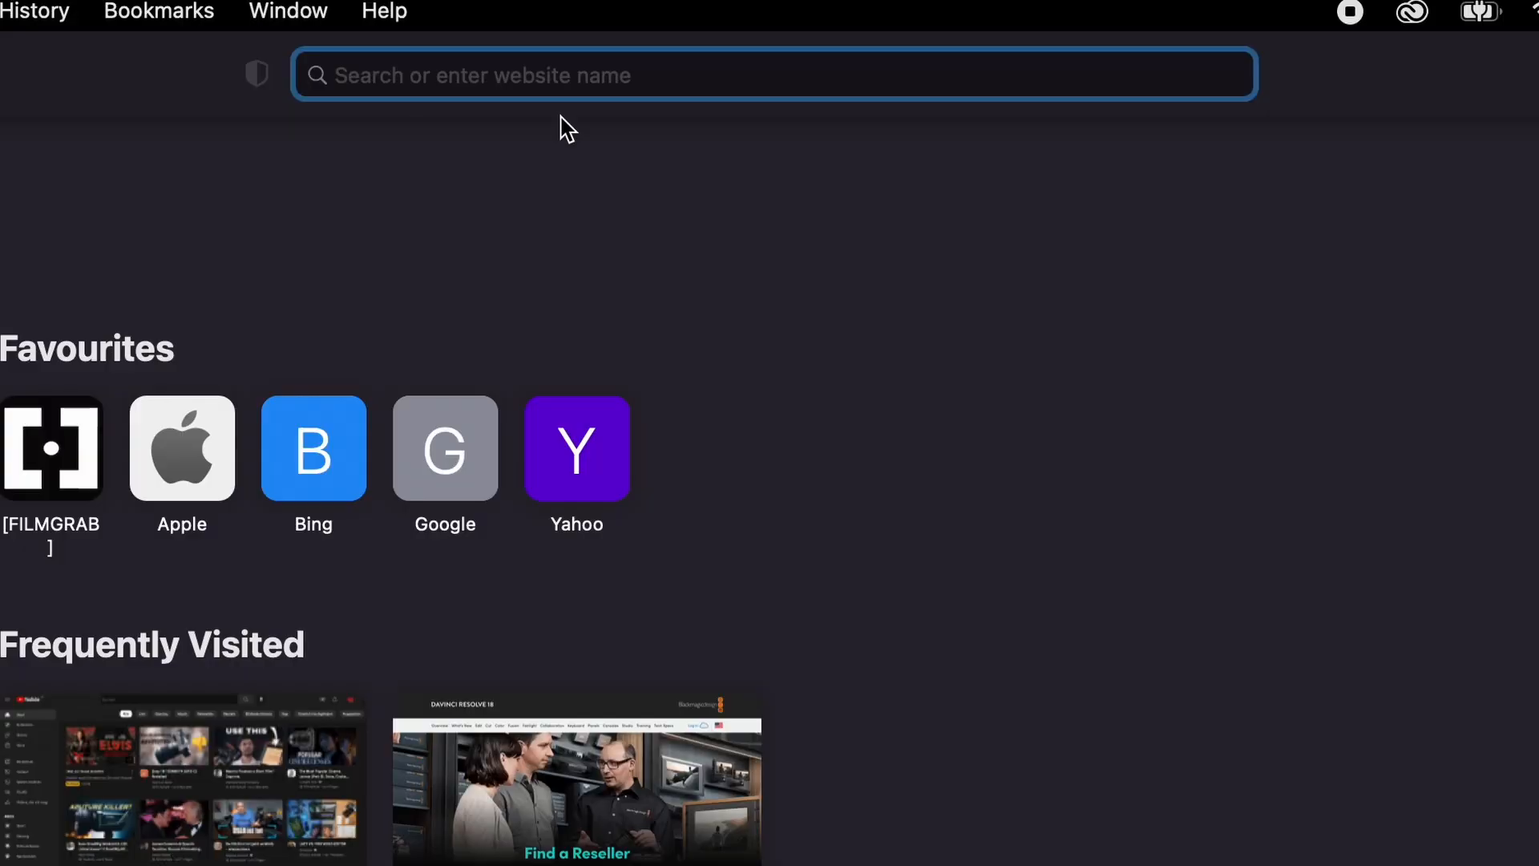
# Load silbersalz35.com and reach the FAQ answer 'How do I open JP2 files?' with the Mac converter link
pyautogui.write('silbersalz35.com')
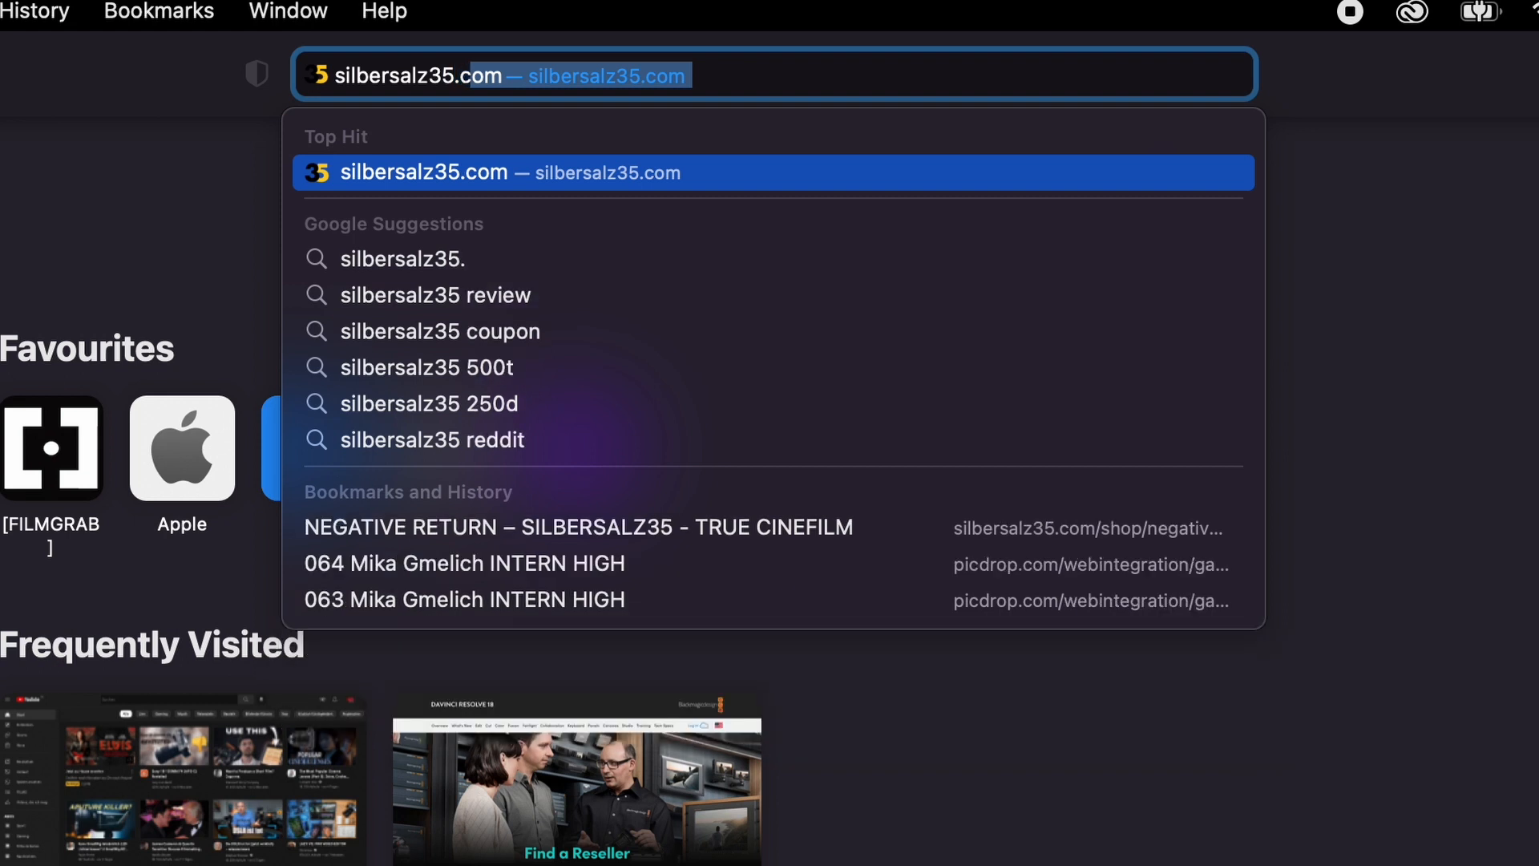
pyautogui.write('/f')
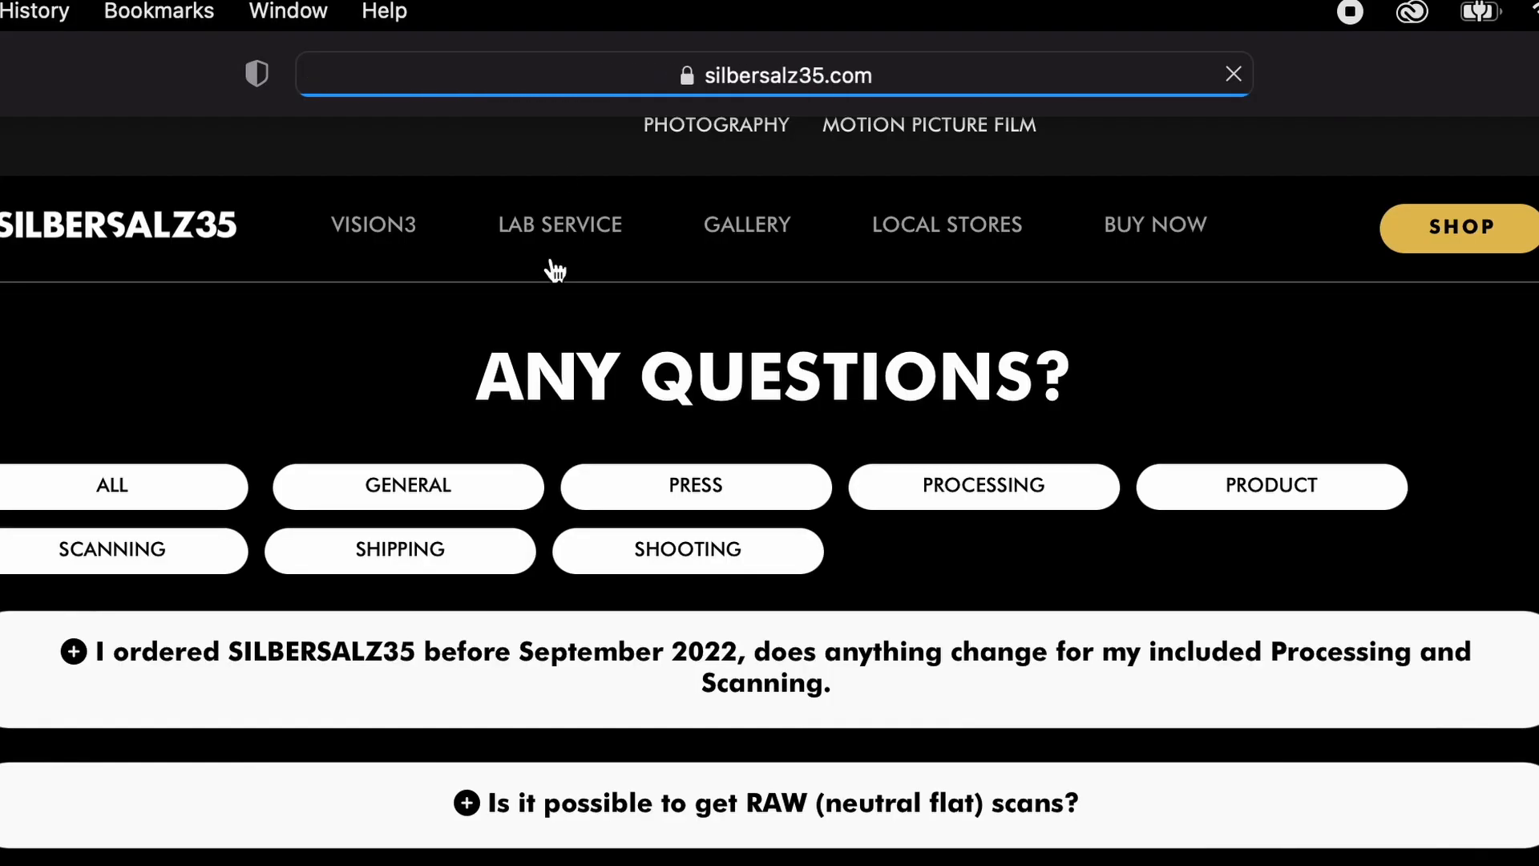
pyautogui.scroll(-3)
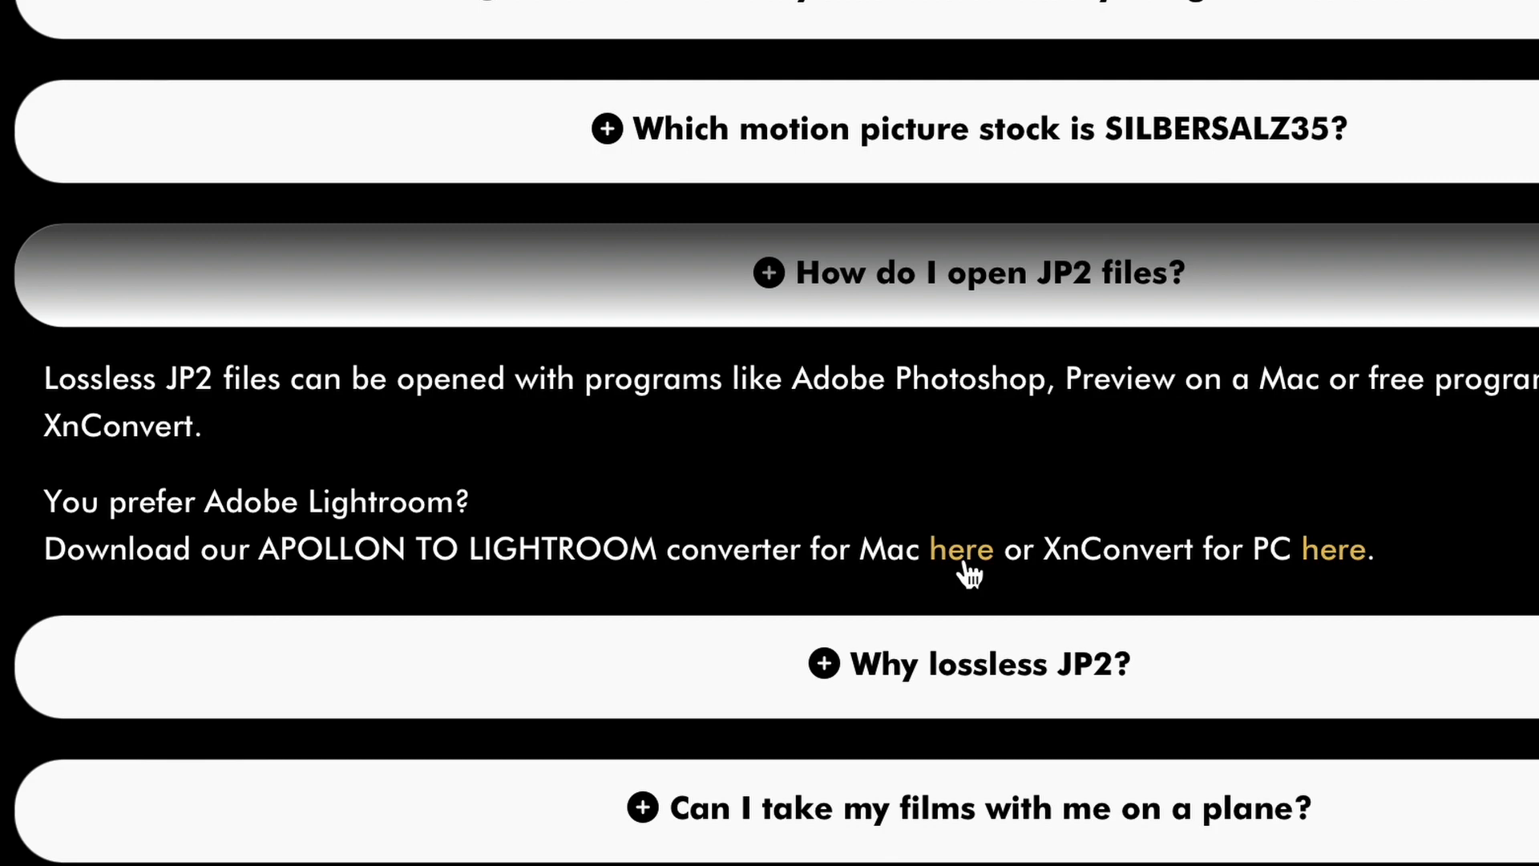
# Download the APOLLON TO LIGHTROOM converter for Mac, mount its disk image and dismiss the instructions
pyautogui.click(961, 548)
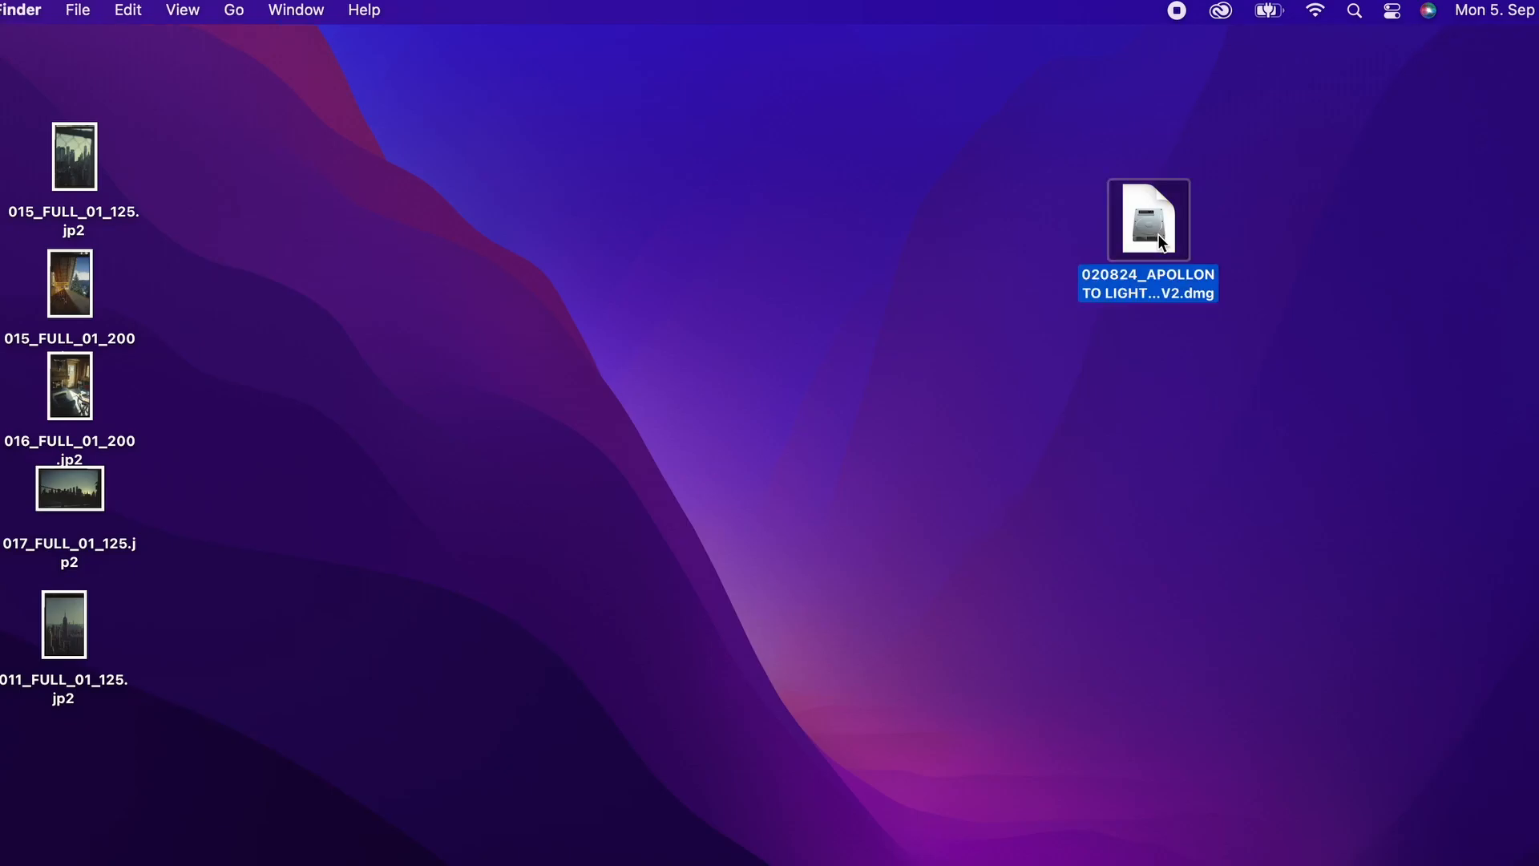
pyautogui.doubleClick(1148, 220)
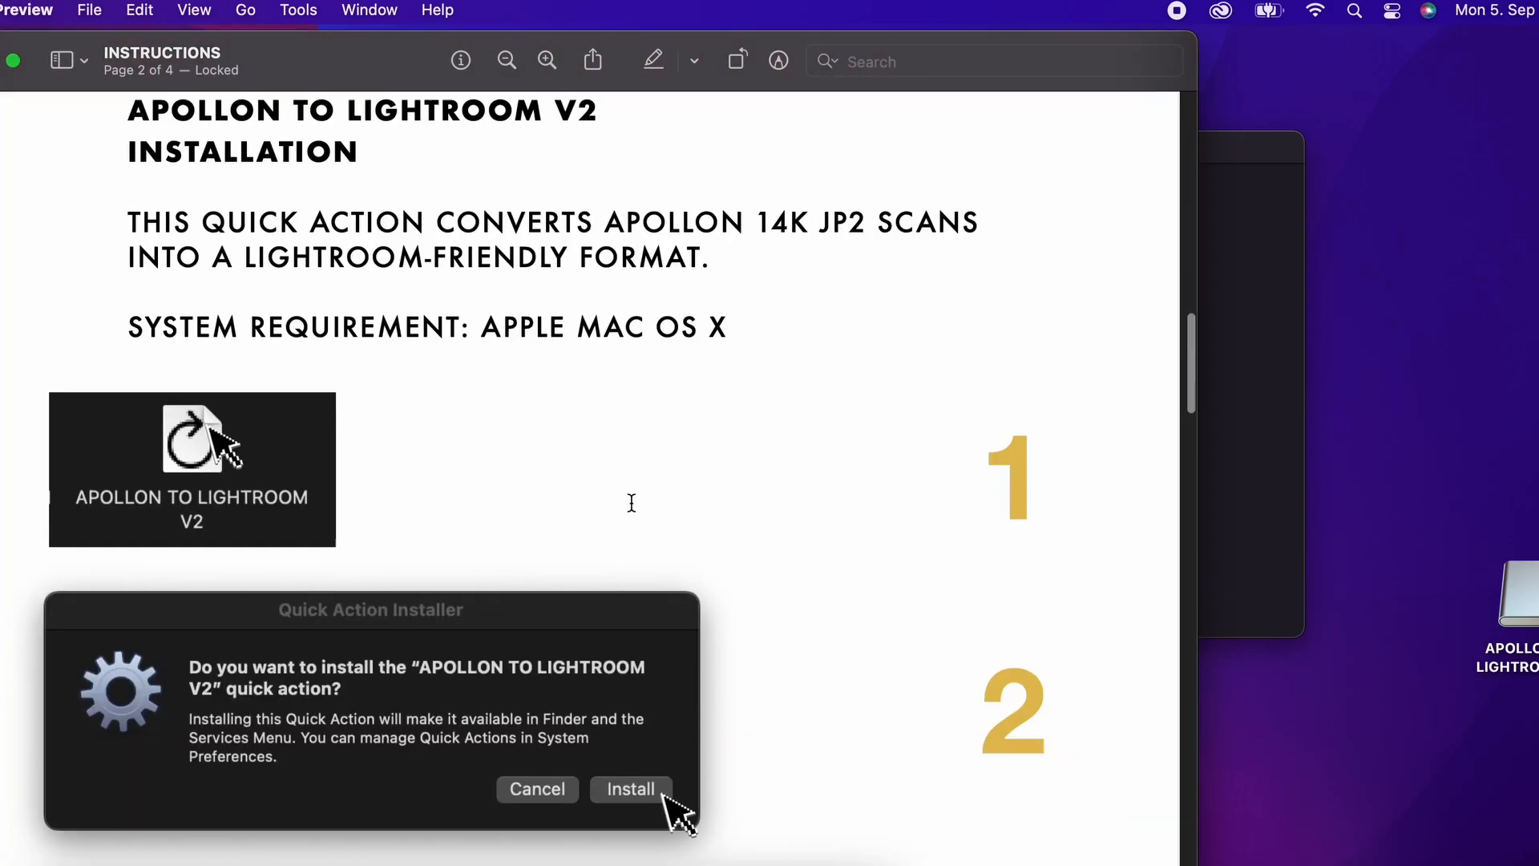
pyautogui.click(628, 788)
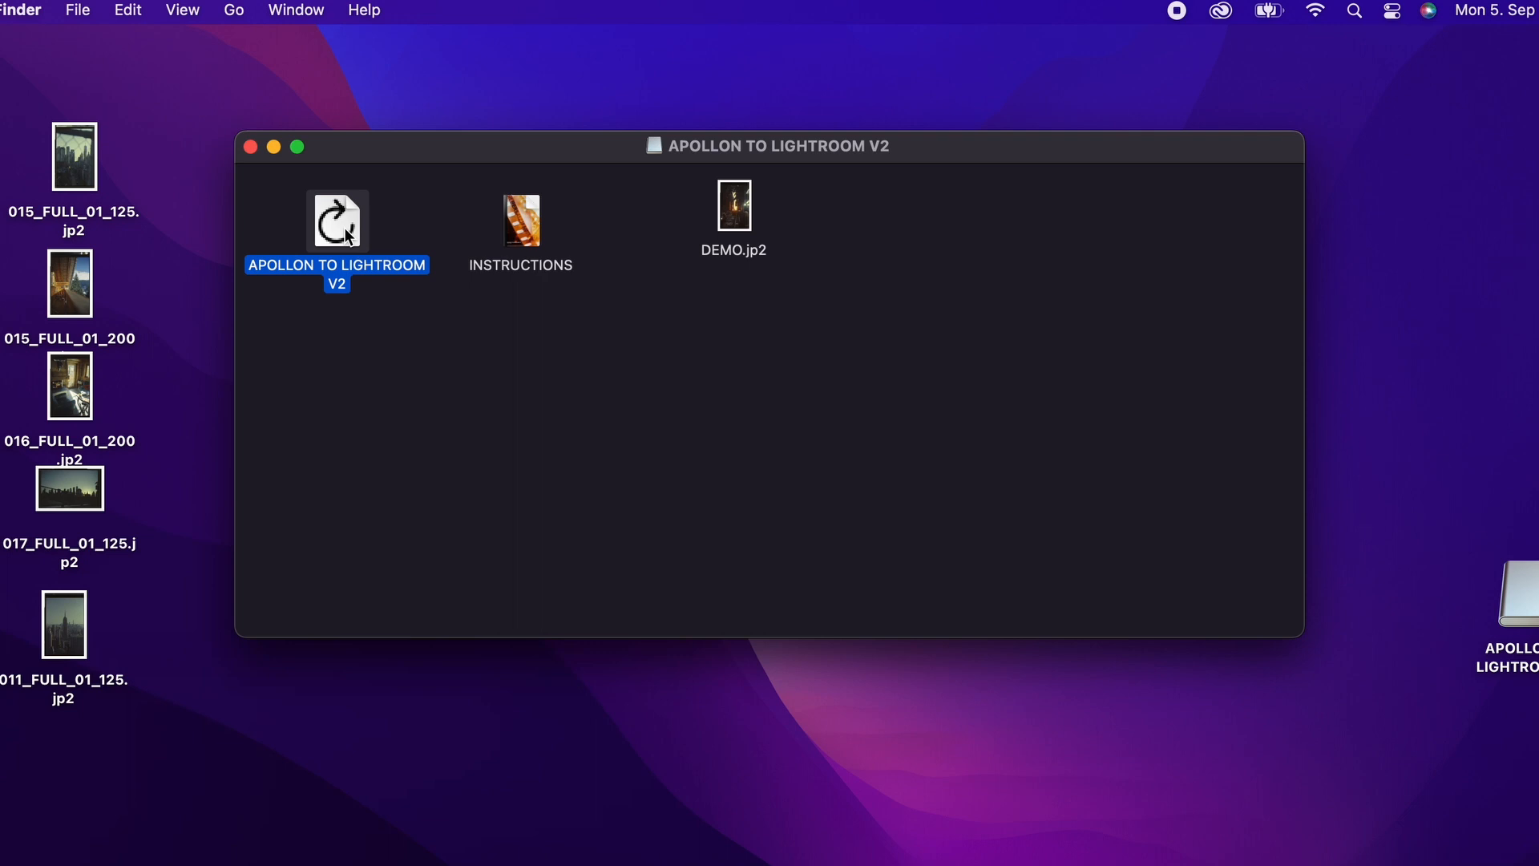
# Install and enable the APOLLON TO LIGHTROOM V2 quick action, then return to the Desktop's five JP2 scans
pyautogui.doubleClick(337, 219)
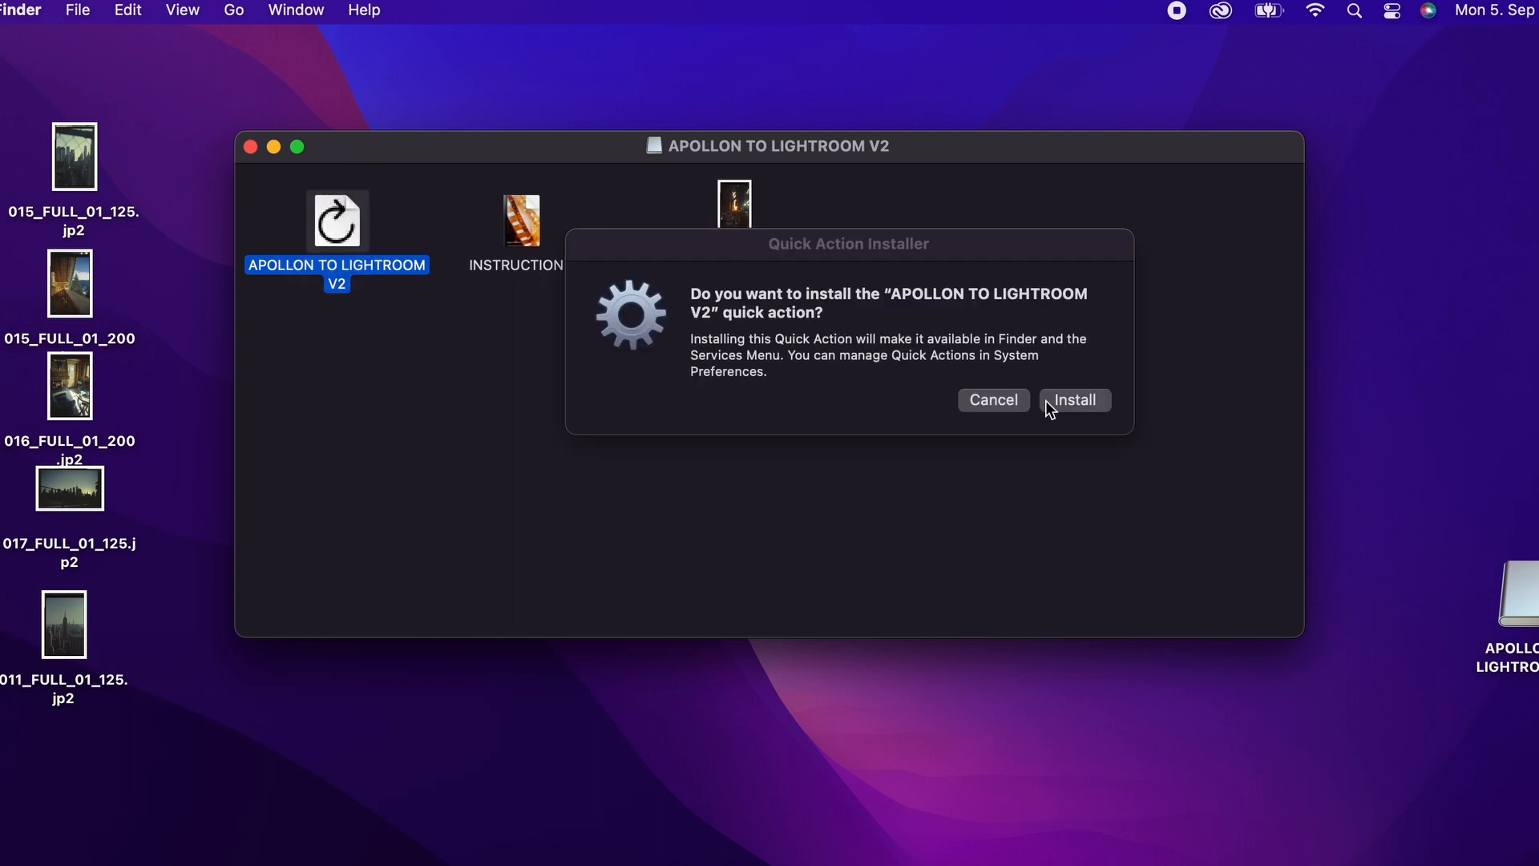
pyautogui.click(1073, 399)
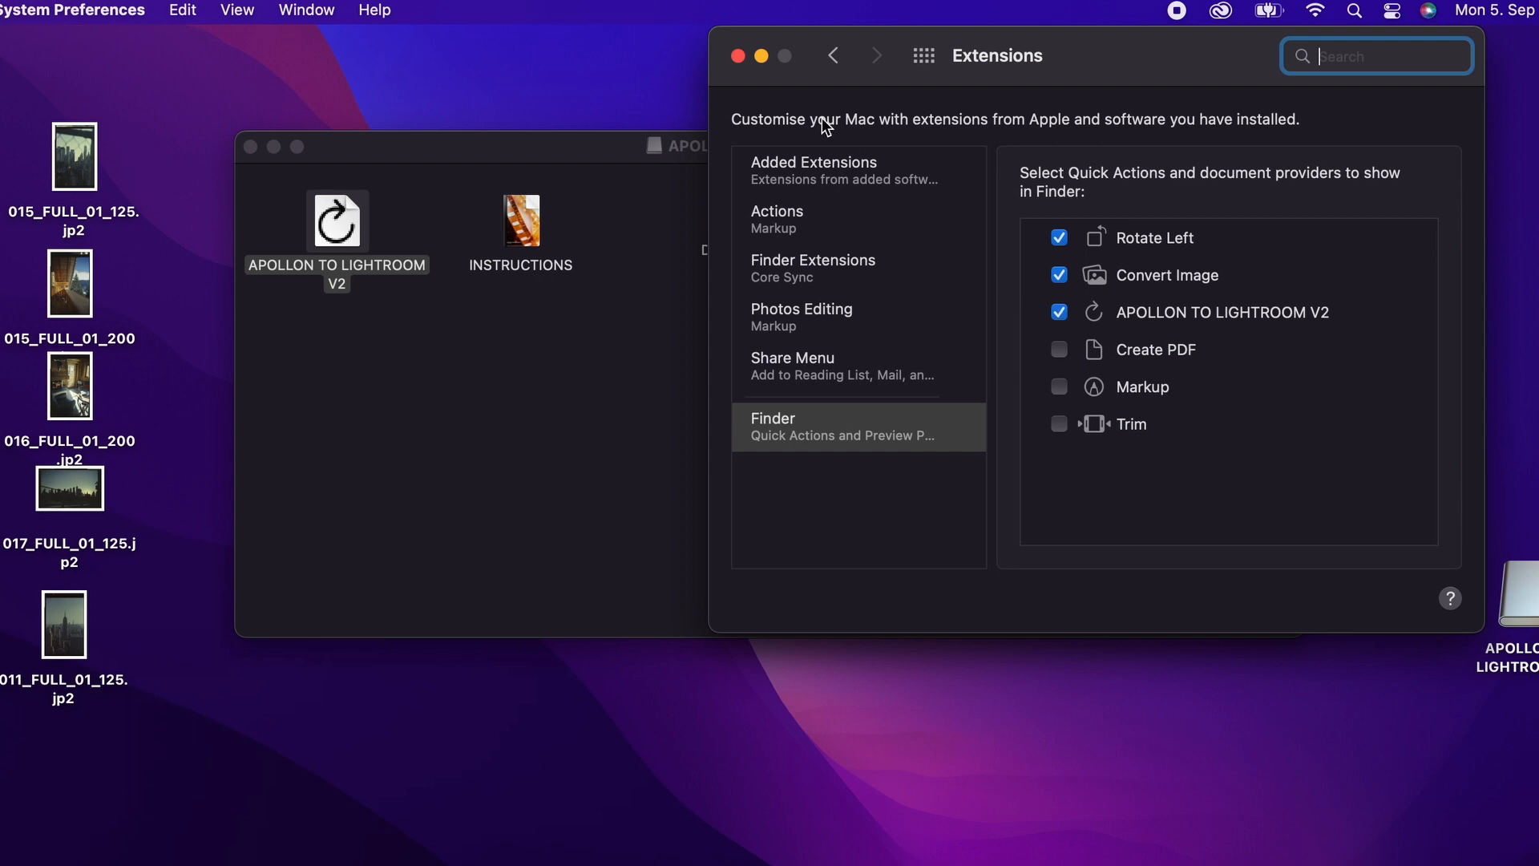
pyautogui.click(729, 54)
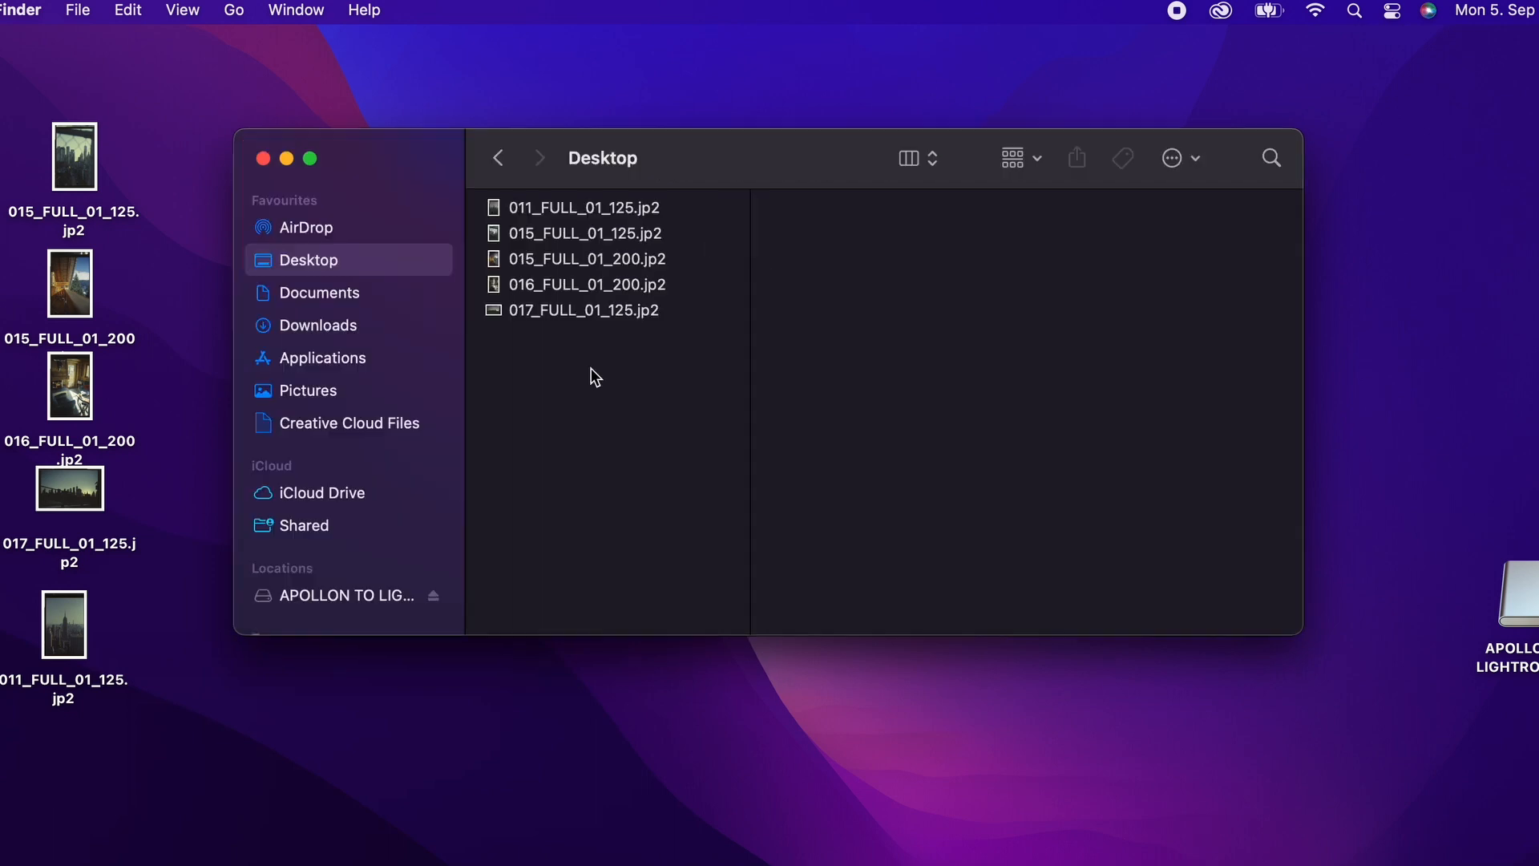
# Select all five JP2 scans and bring up their Quick Actions, including APOLLON TO LIGHTROOM V2
pyautogui.press('cmd+a')
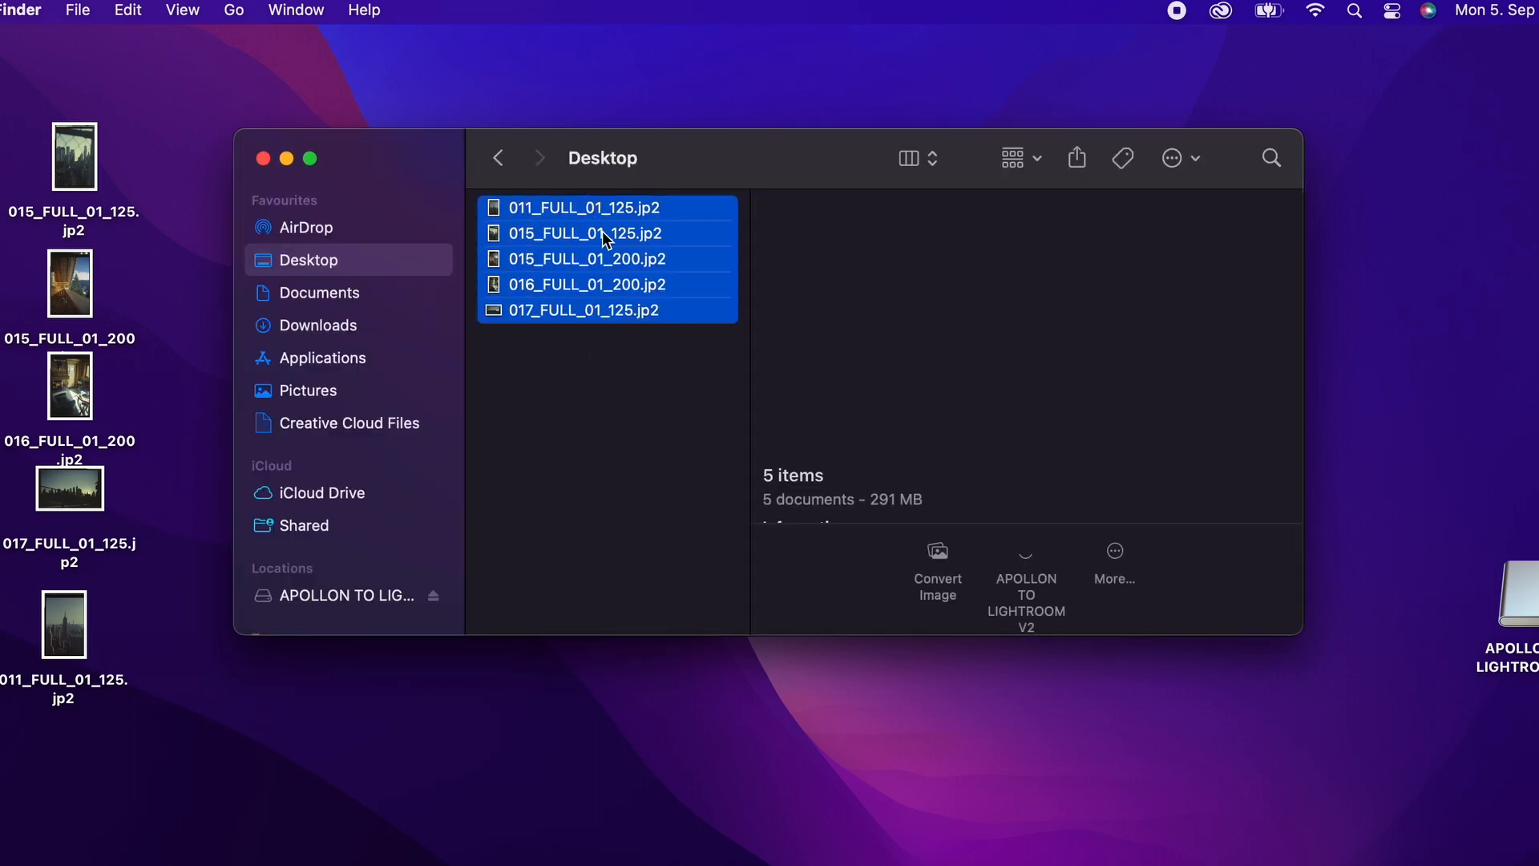
pyautogui.rightClick(601, 234)
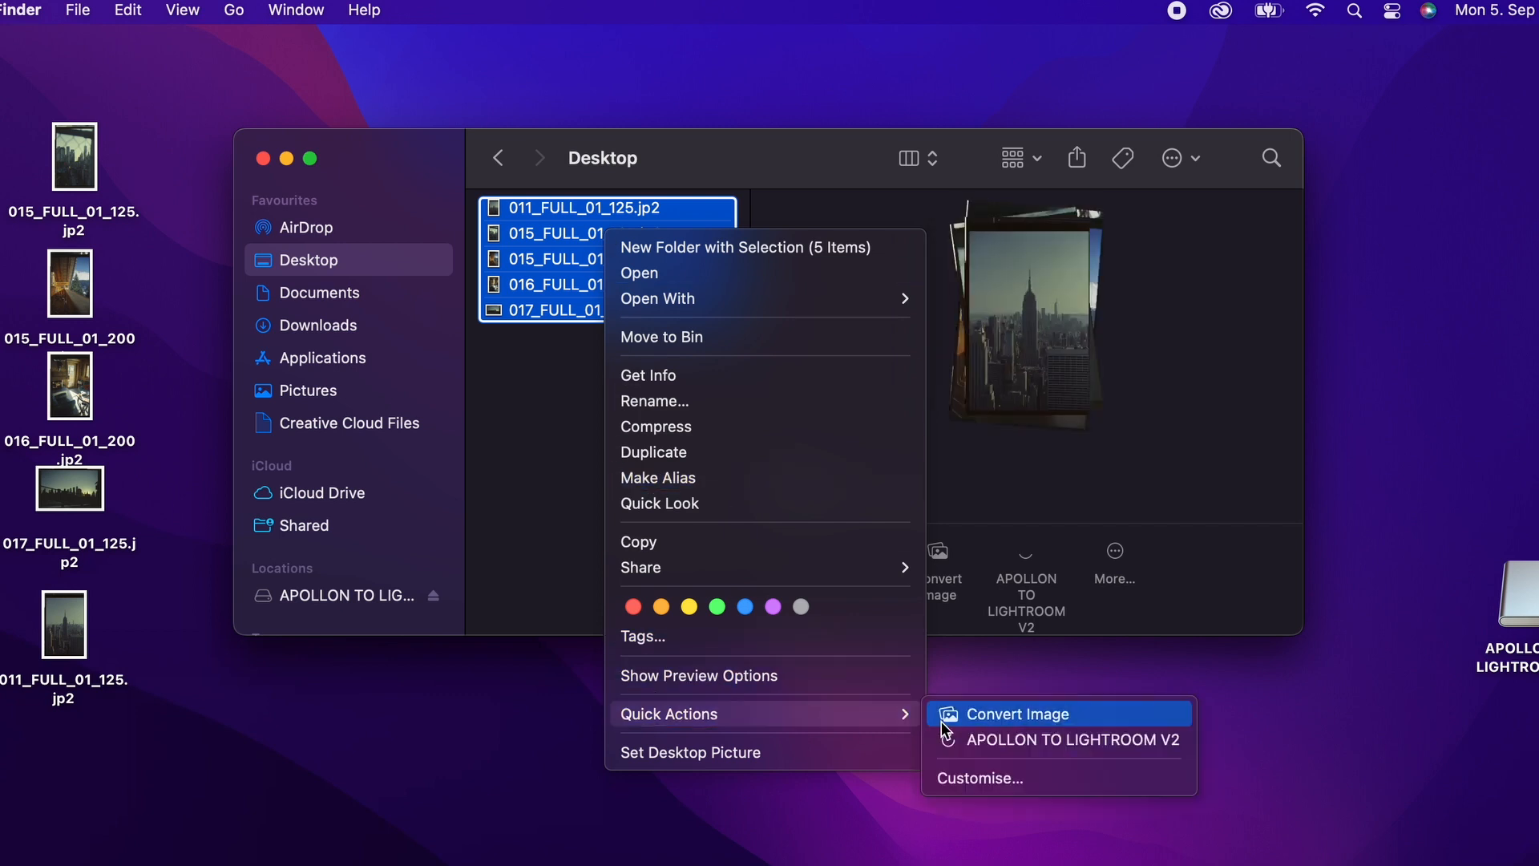
pyautogui.moveTo(1059, 739)
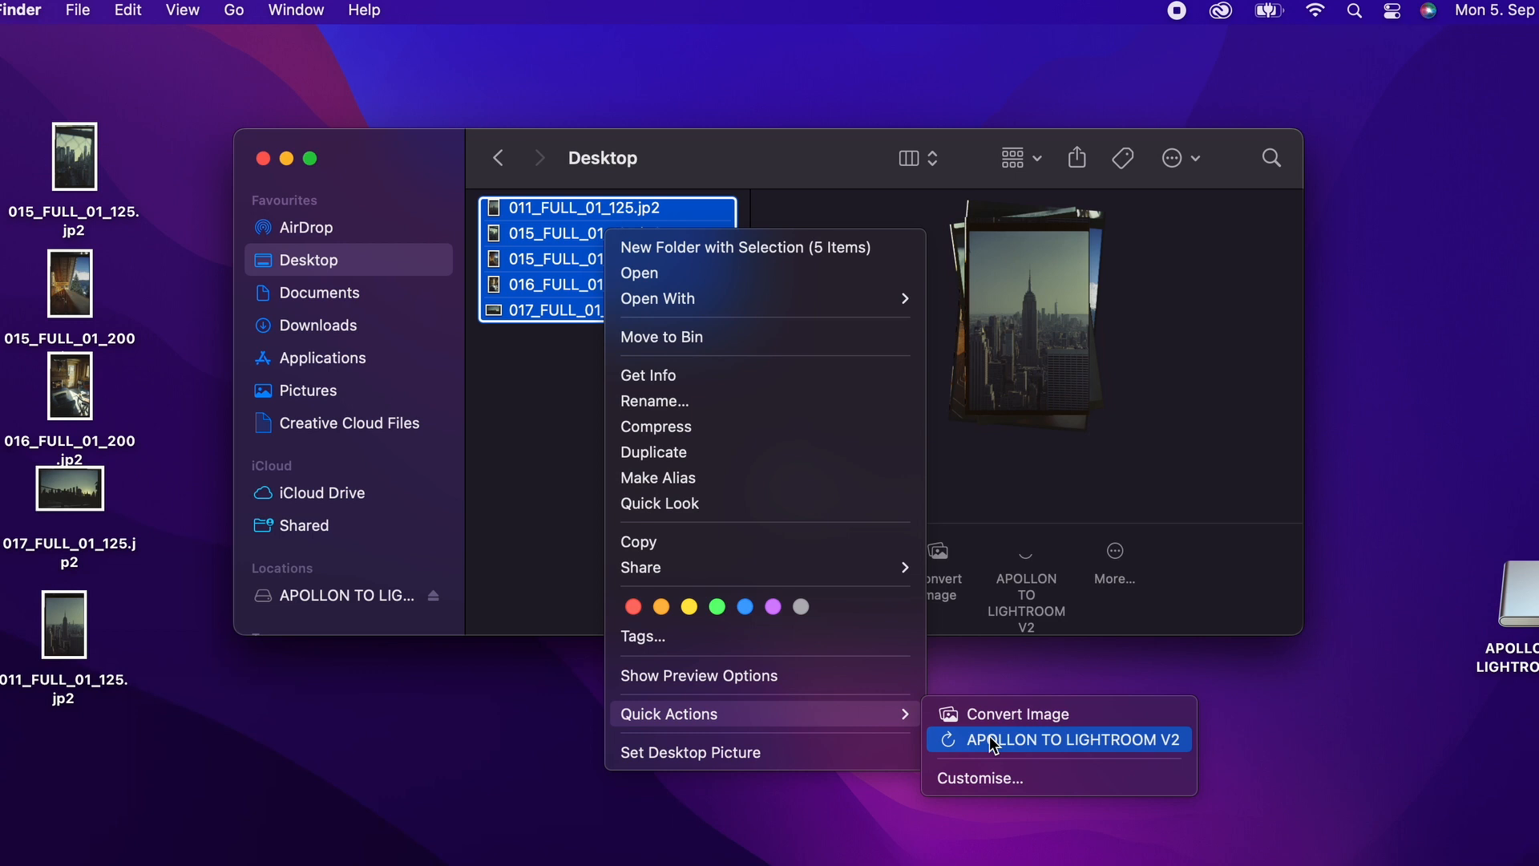
# Run APOLLON TO LIGHTROOM V2 so each JP2 scan gets a green-tagged LIGHTROOM TIFF beside it
pyautogui.click(1059, 739)
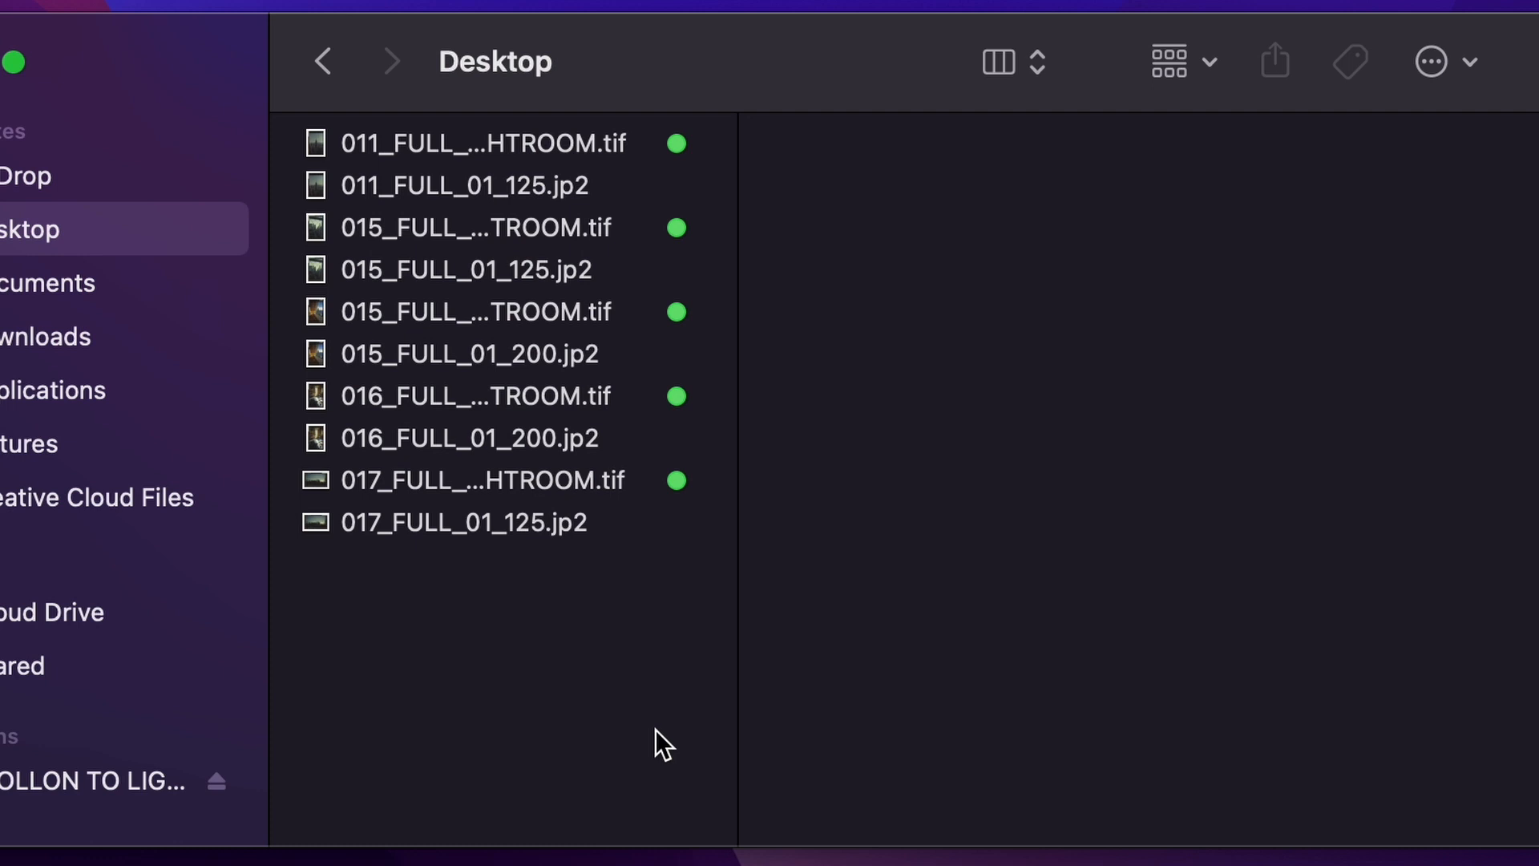
# Open the converted 017_FULL_01_125 LIGHTROOM.tif skyline scan in Adobe Lightroom
pyautogui.click(477, 480)
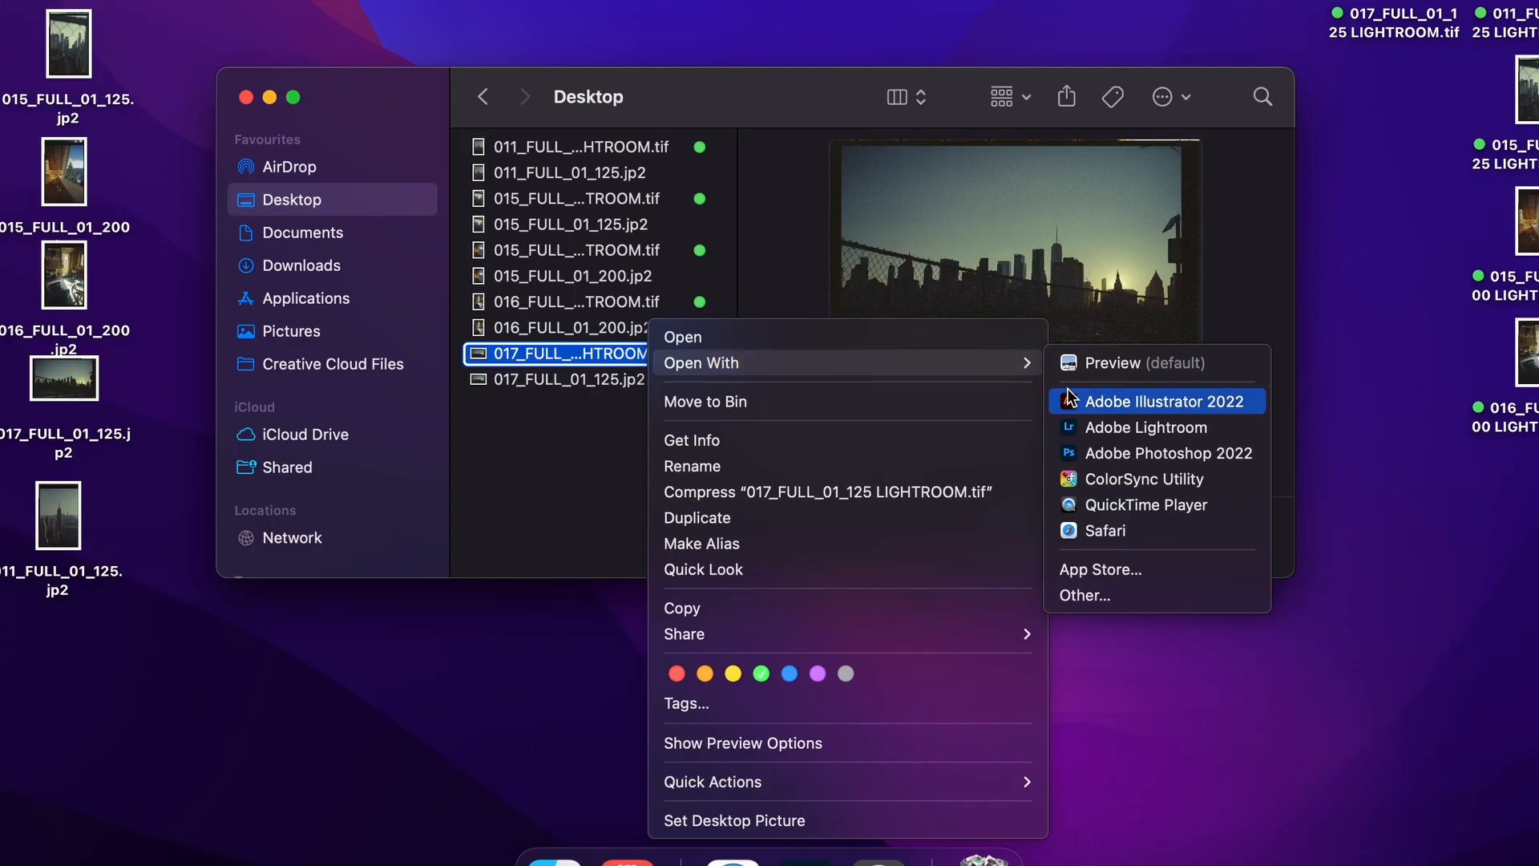
pyautogui.click(1145, 426)
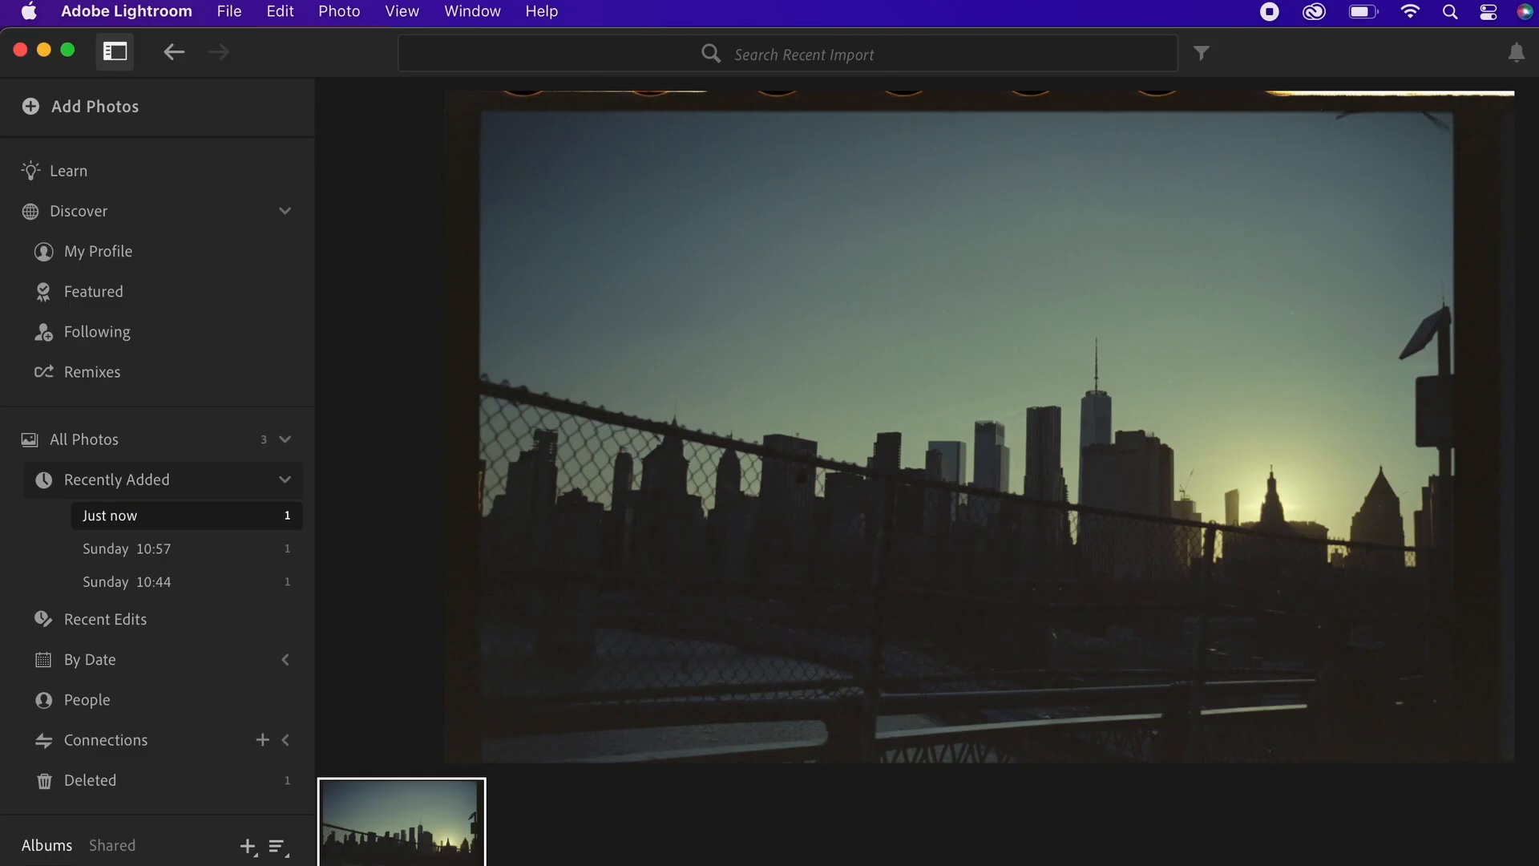